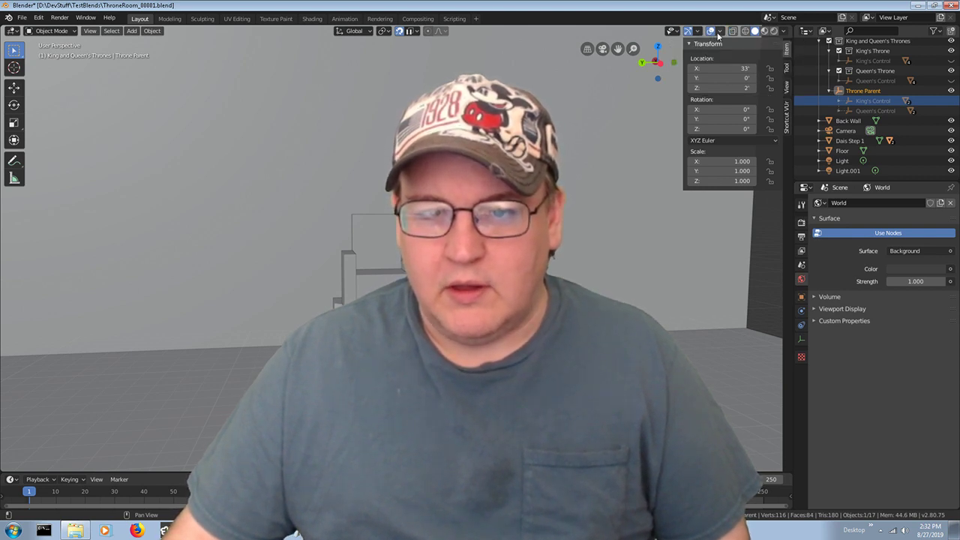
{"action": "mouse_move", "coordinate": [711, 31]}
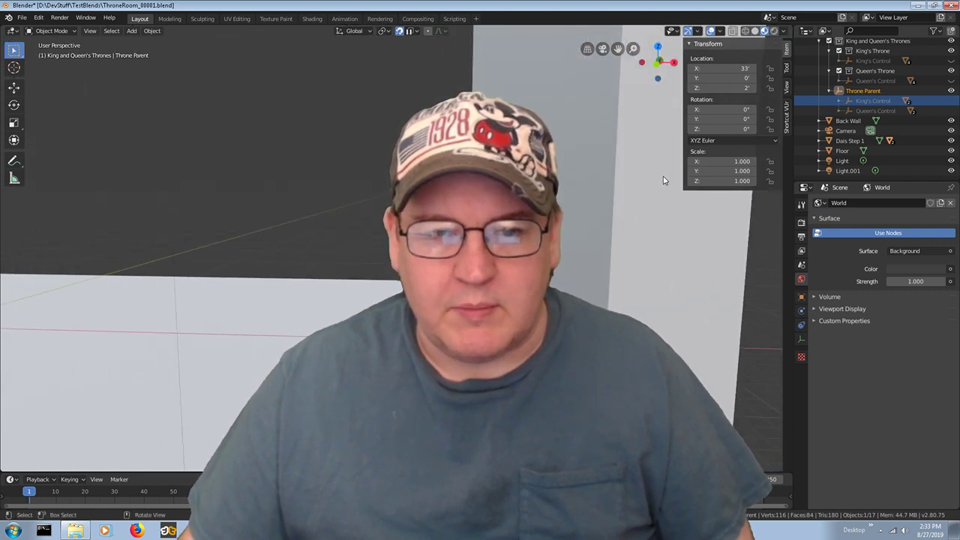
Activate the Move tool and start grabbing the Throne Parent with G.
{"action": "left_click", "coordinate": [14, 87]}
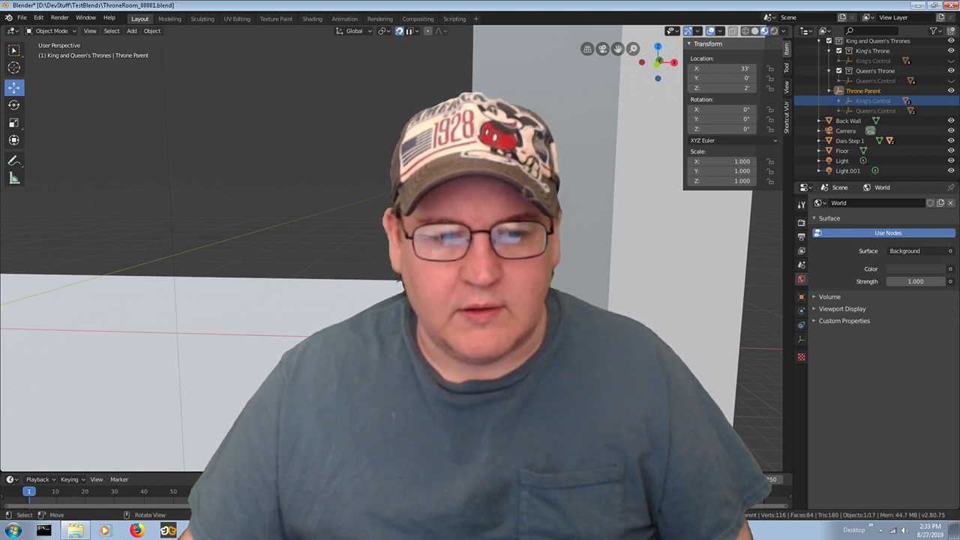
{"action": "key", "text": "g"}
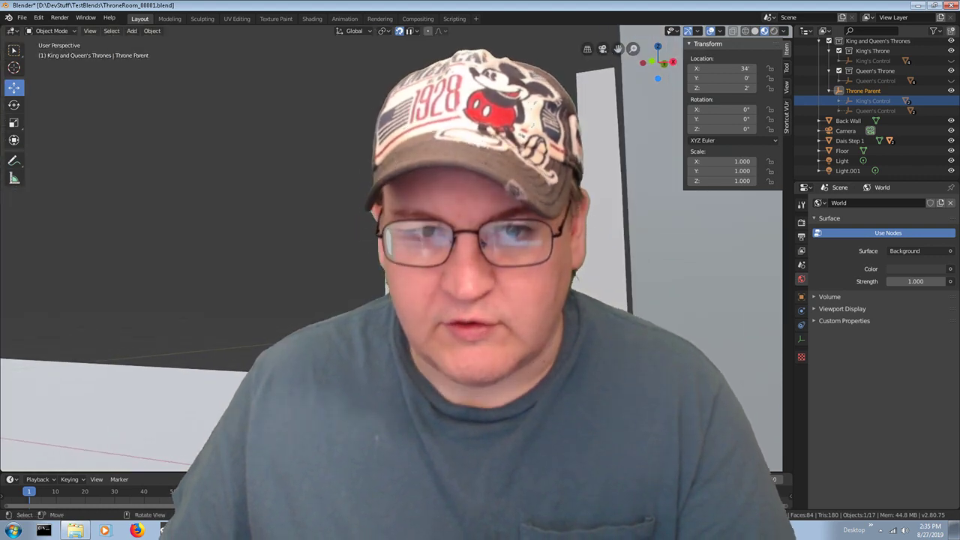
Move the Throne Parent along X to about 34 feet, nearer the back wall.
{"action": "left_click", "coordinate": [13, 177]}
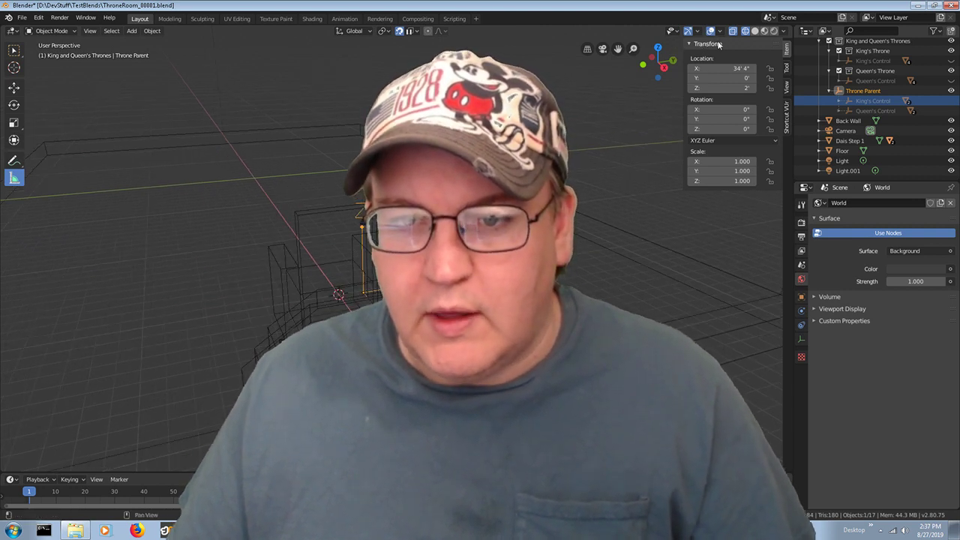
{"action": "mouse_move", "coordinate": [733, 30]}
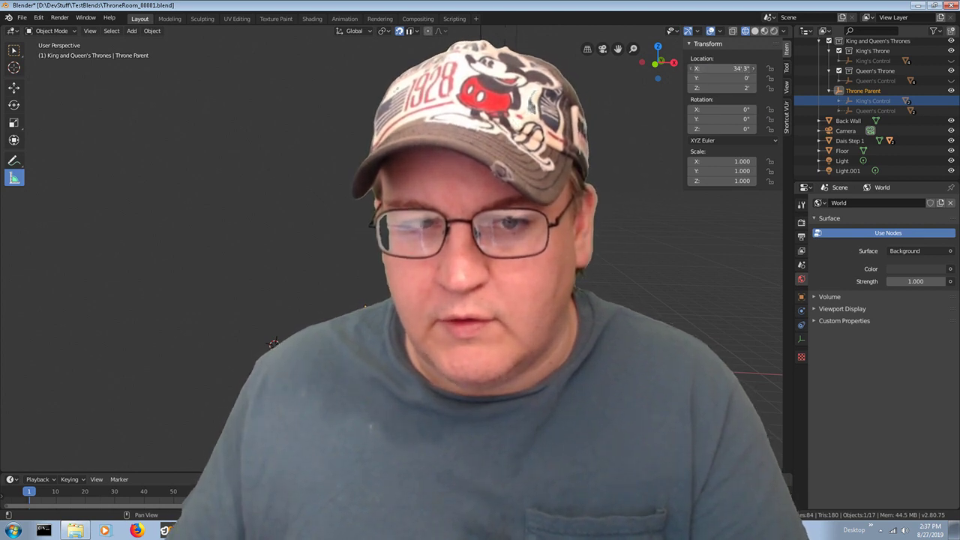
Refine the Throne Parent's X location to 34' 2.8", keeping Y 0 and Z 2.
{"action": "left_click", "coordinate": [722, 68]}
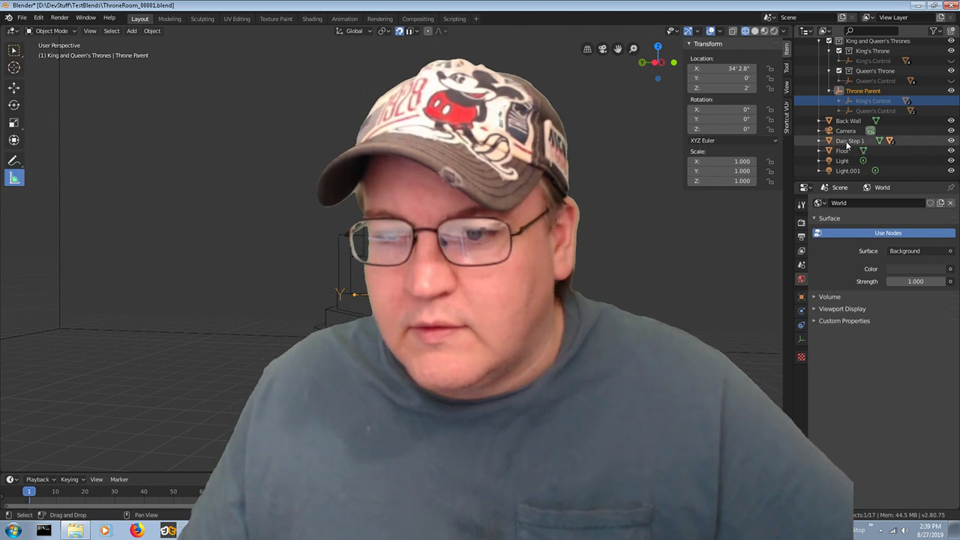
{"action": "left_click", "coordinate": [850, 140]}
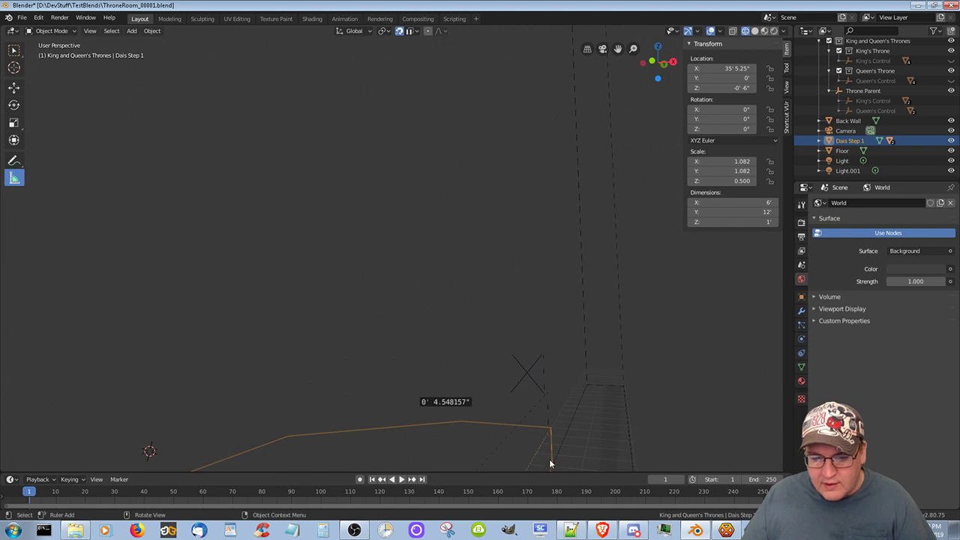
{"action": "mouse_move", "coordinate": [546, 461]}
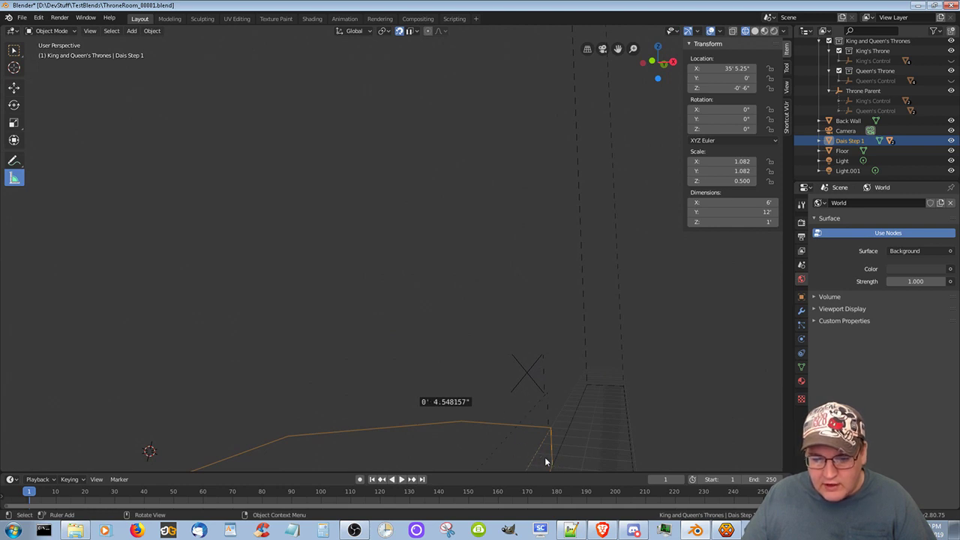
{"action": "mouse_move", "coordinate": [592, 464]}
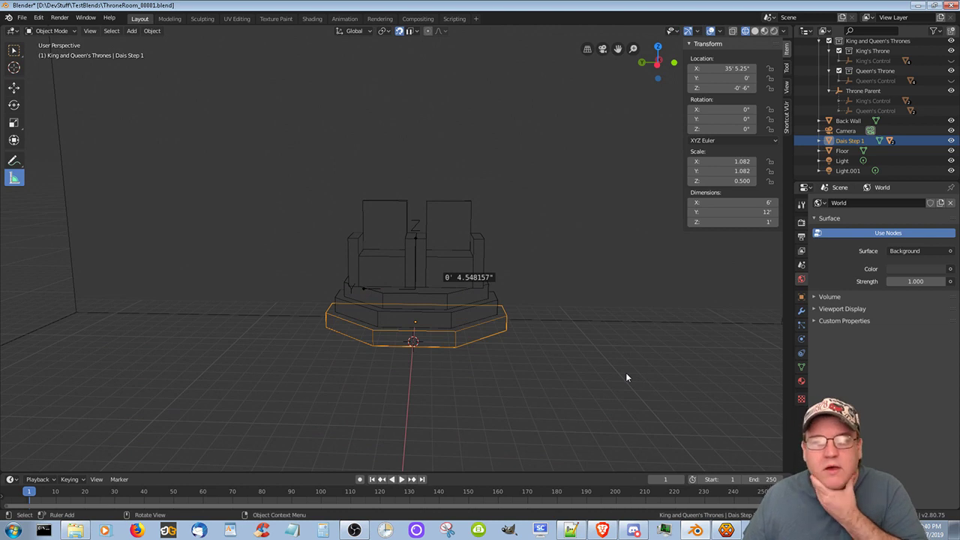
{"action": "mouse_move", "coordinate": [749, 329]}
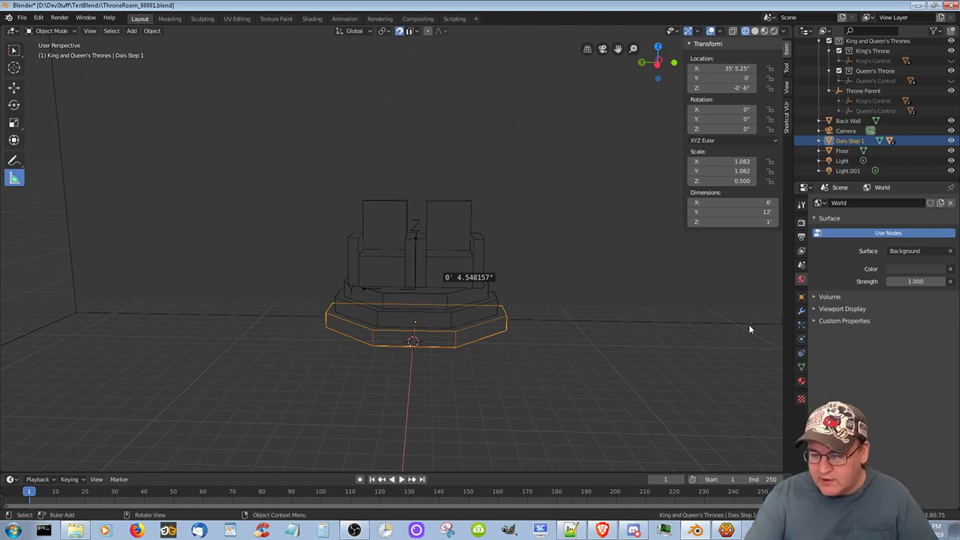